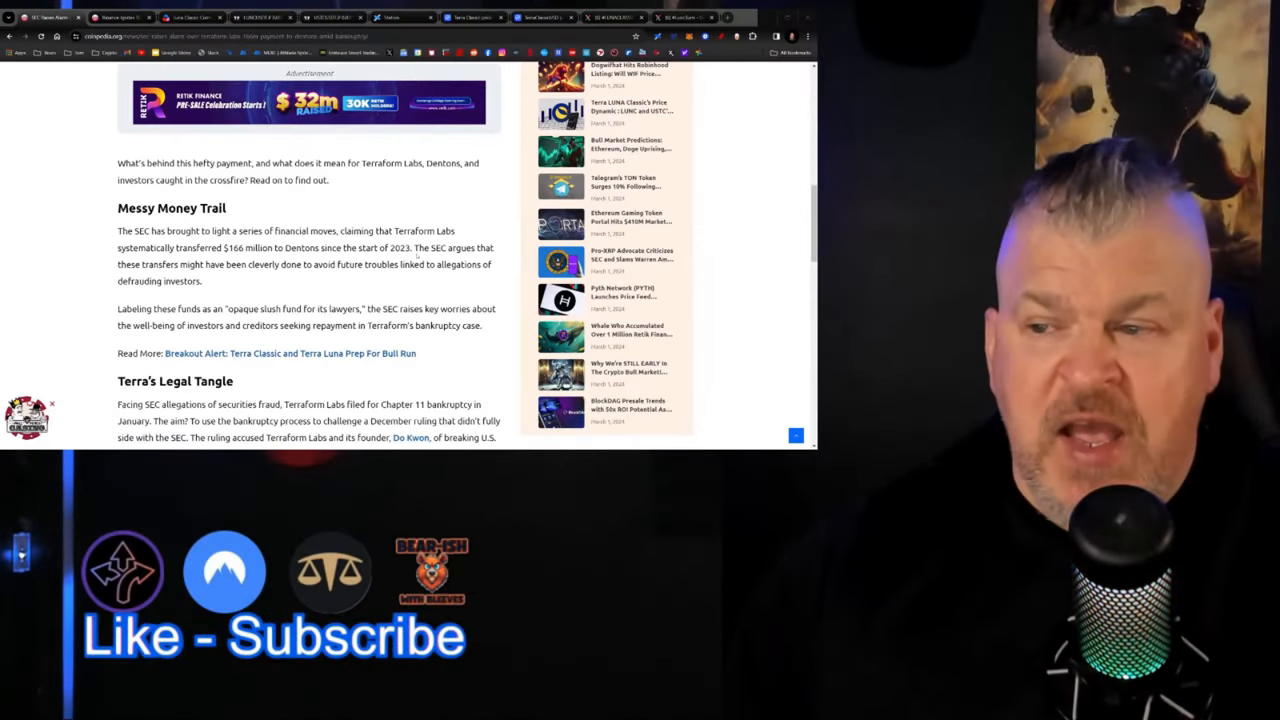
# Highlight the paragraph about the opaque slush fund and skim the surrounding article
pyautogui.moveTo(418, 248); pyautogui.dragTo(200, 280)
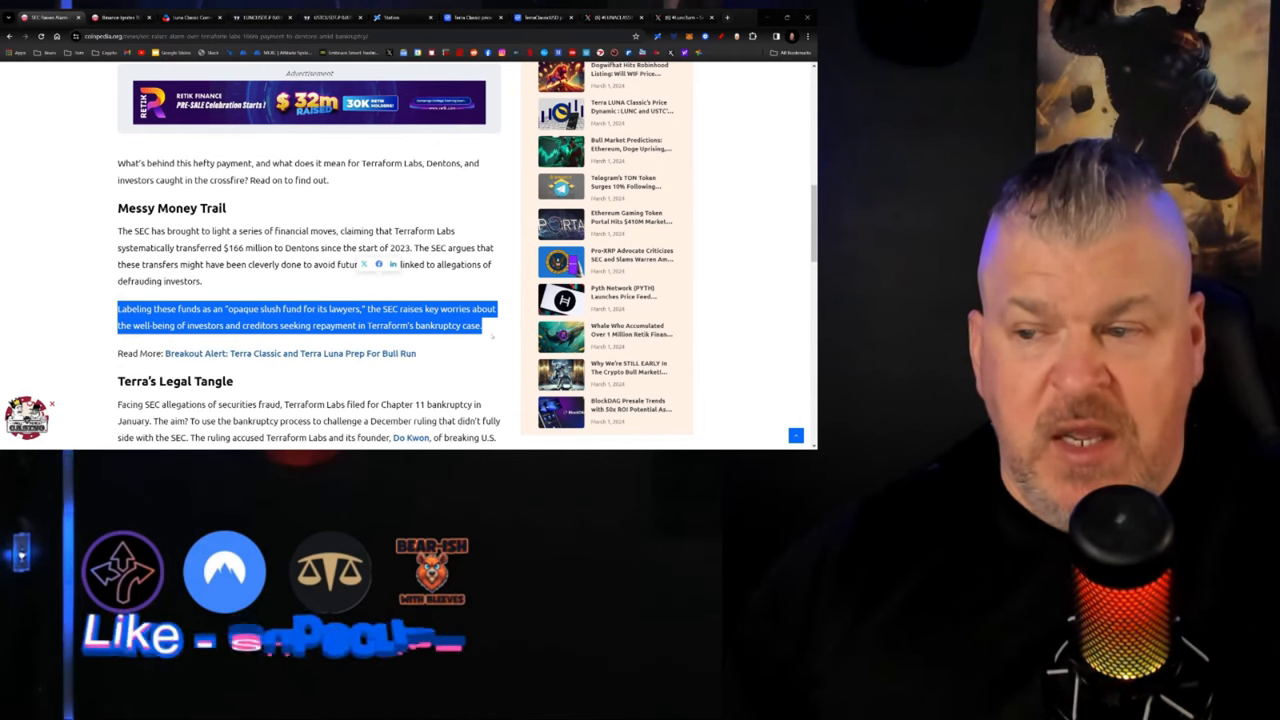
pyautogui.scroll(-3)
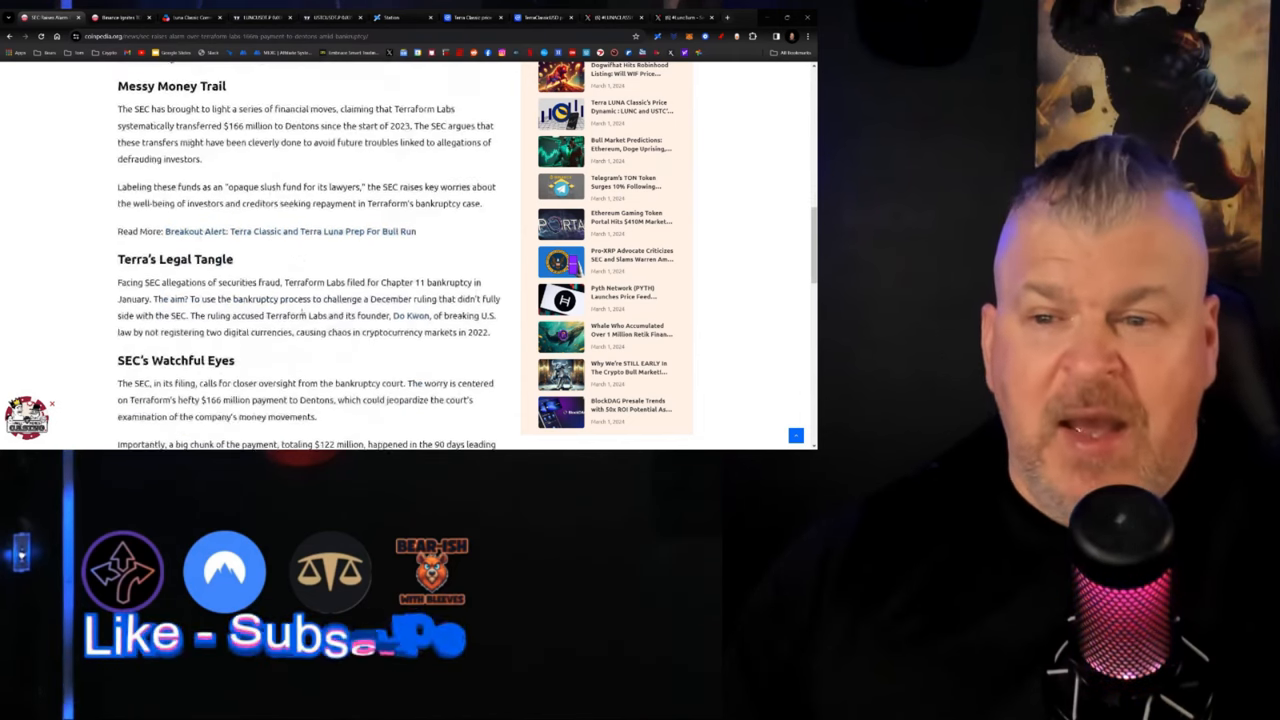
pyautogui.scroll(-3)
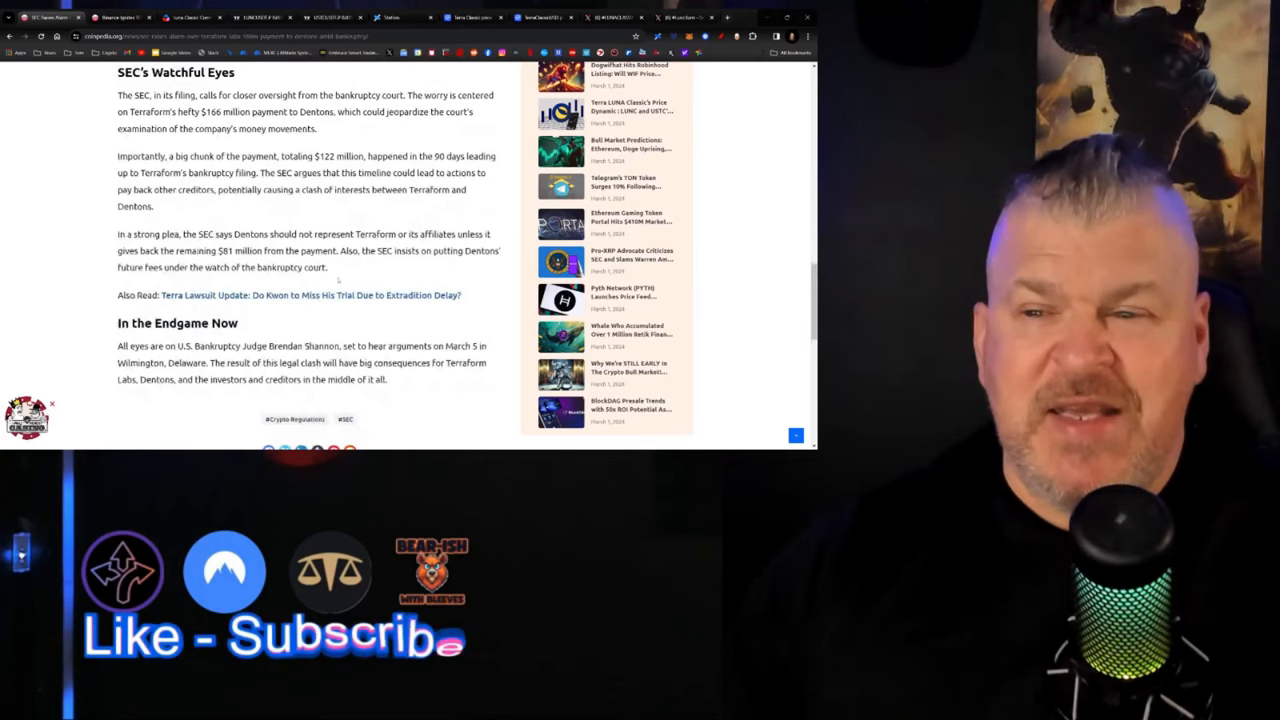
pyautogui.scroll(3)
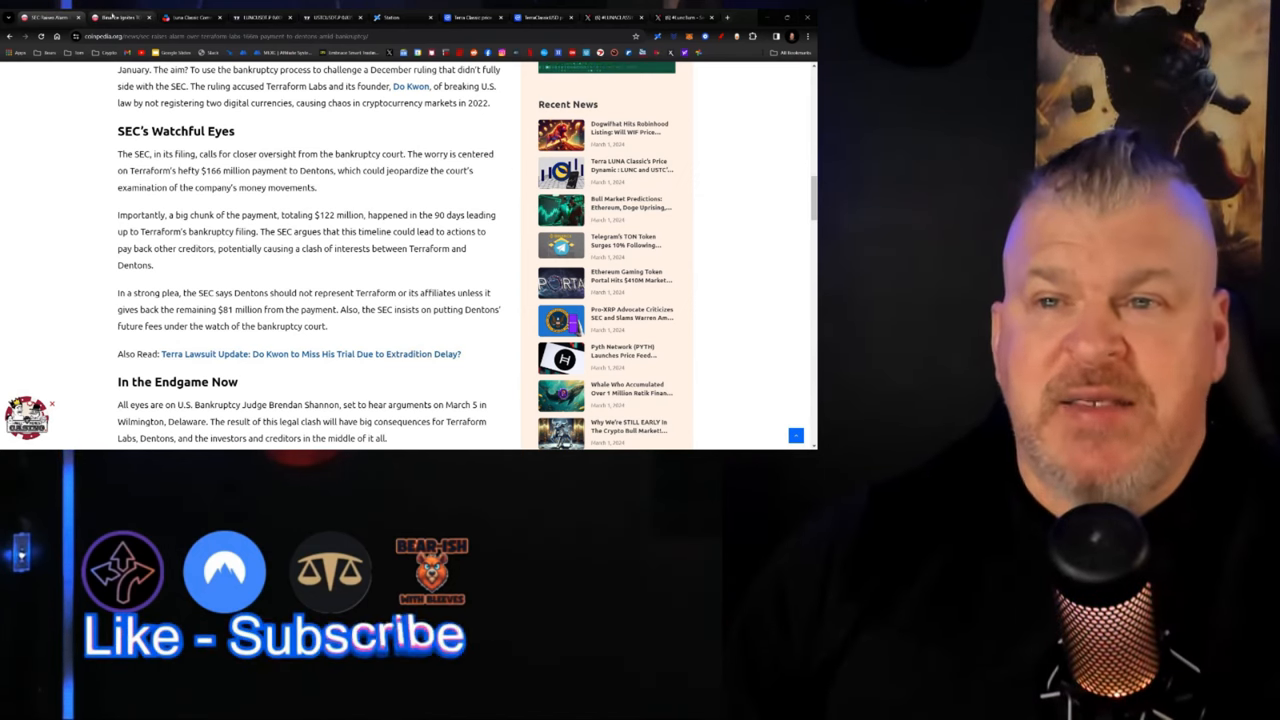
# Read the Terra LUNA Classic price article on LUNC and USTC performance to its end
pyautogui.click(632, 170)
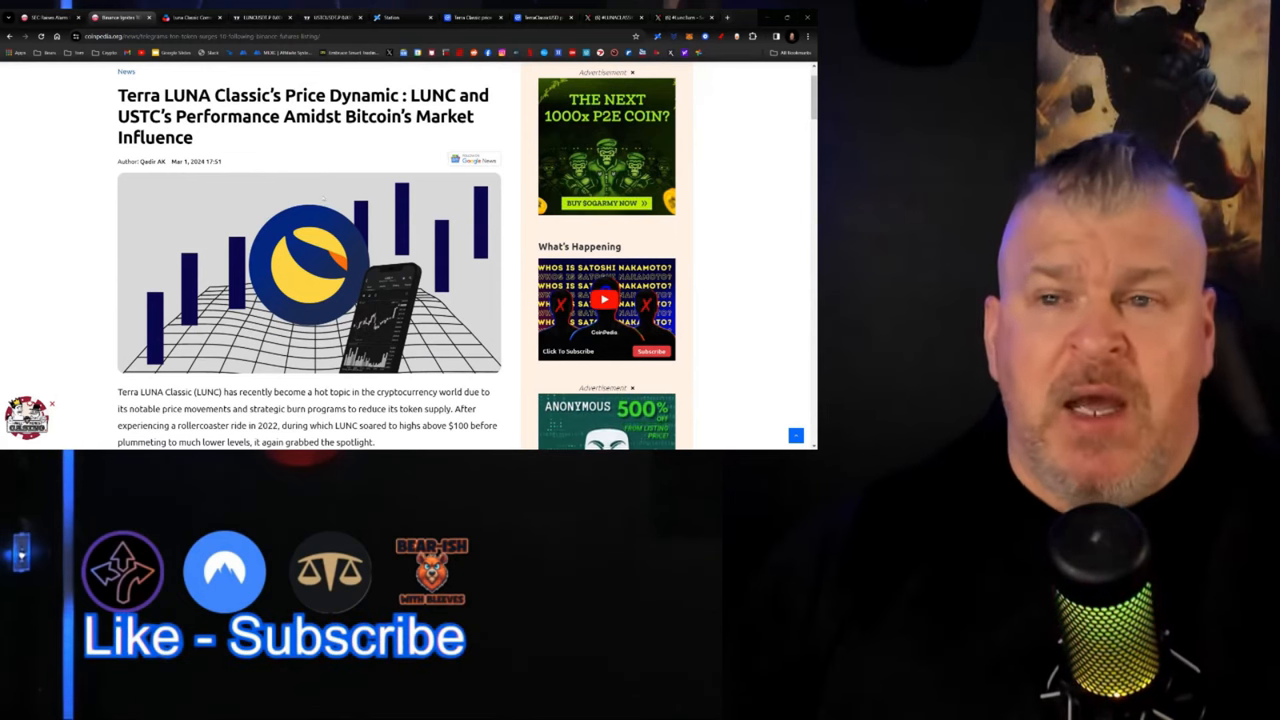
pyautogui.scroll(-3)
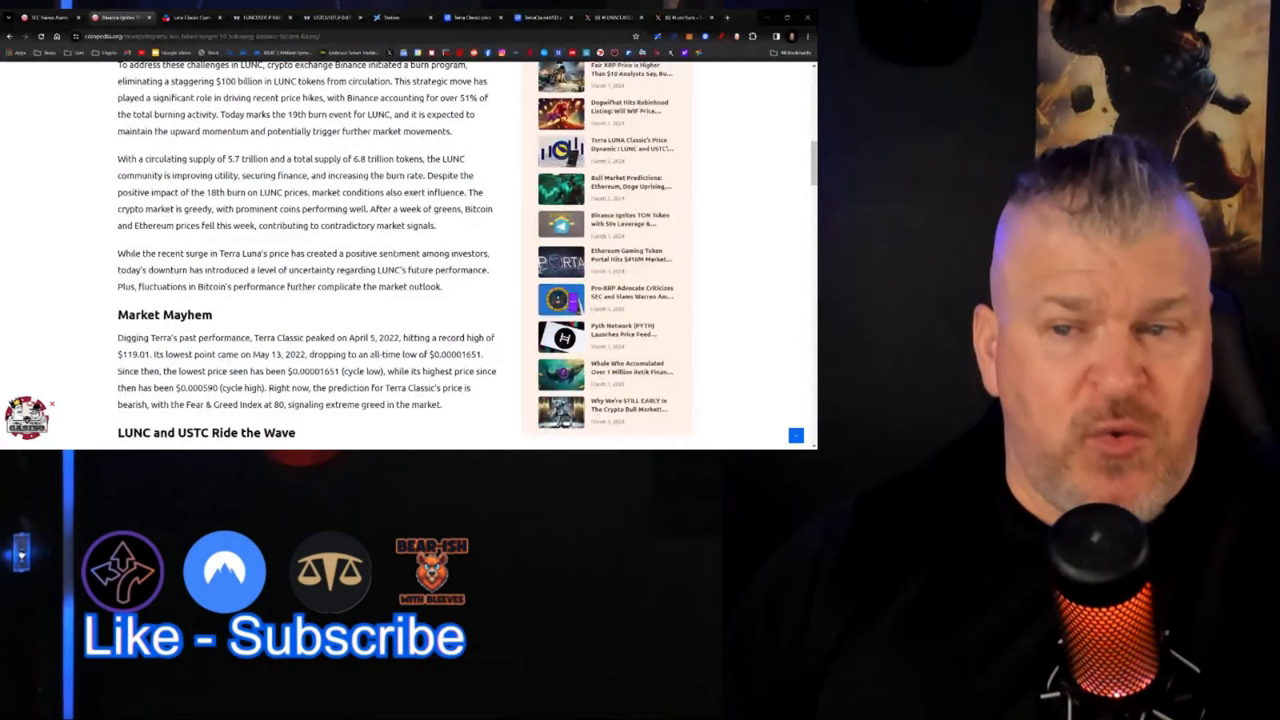
pyautogui.scroll(-3)
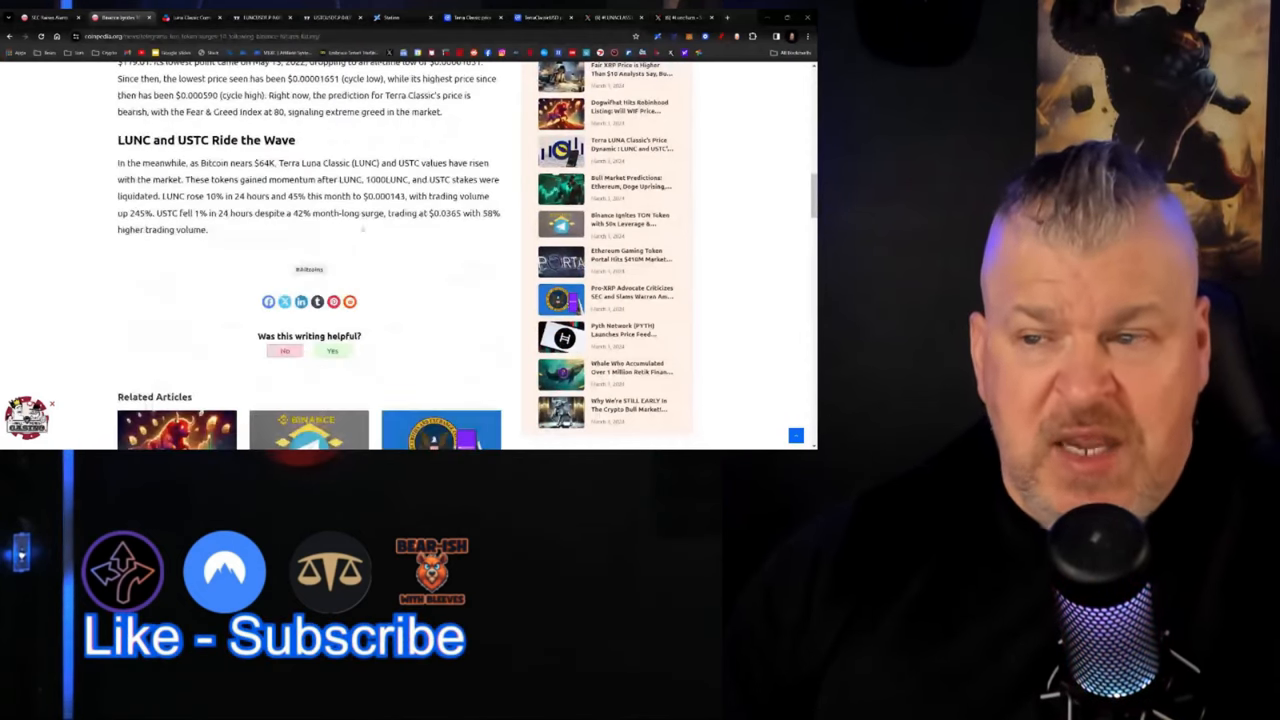
pyautogui.scroll(3)
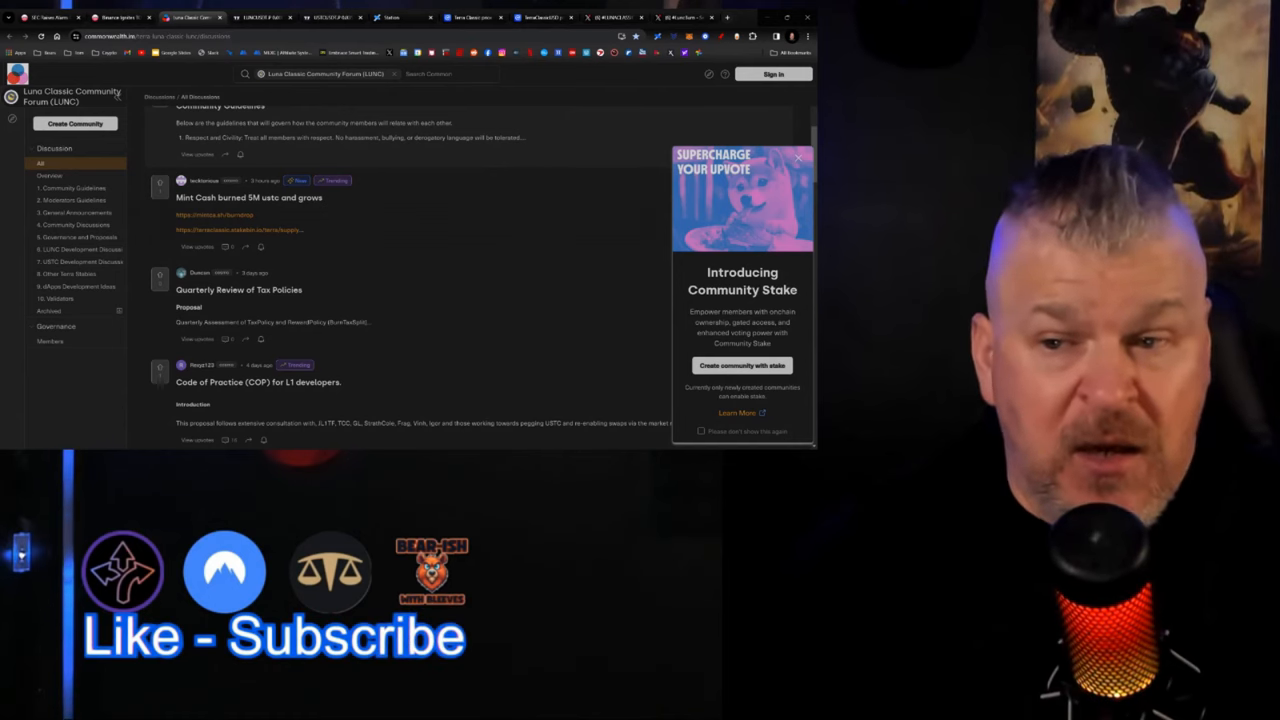
# Leave the Luna Classic Community Forum for the LUNC perpetual futures chart on TradingView
pyautogui.click(260, 16)
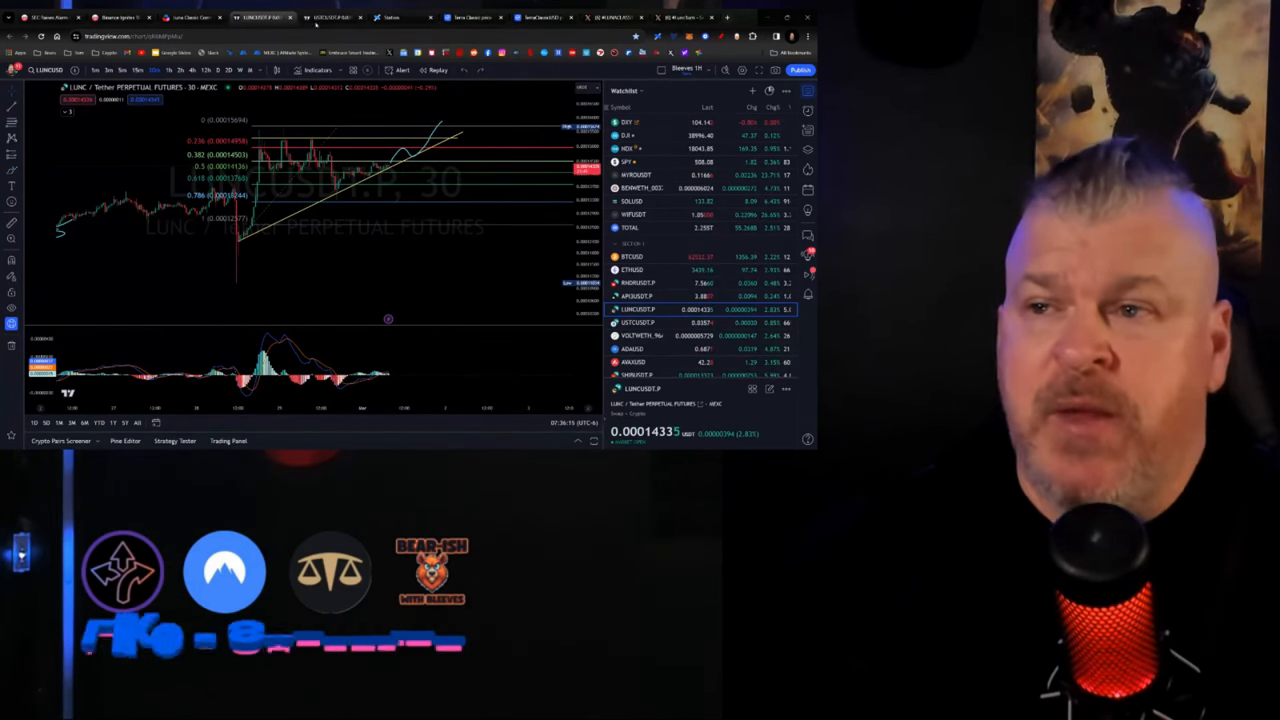
# Load the USTCUSDT.P perpetual futures chart from the watchlist
pyautogui.click(636, 322)
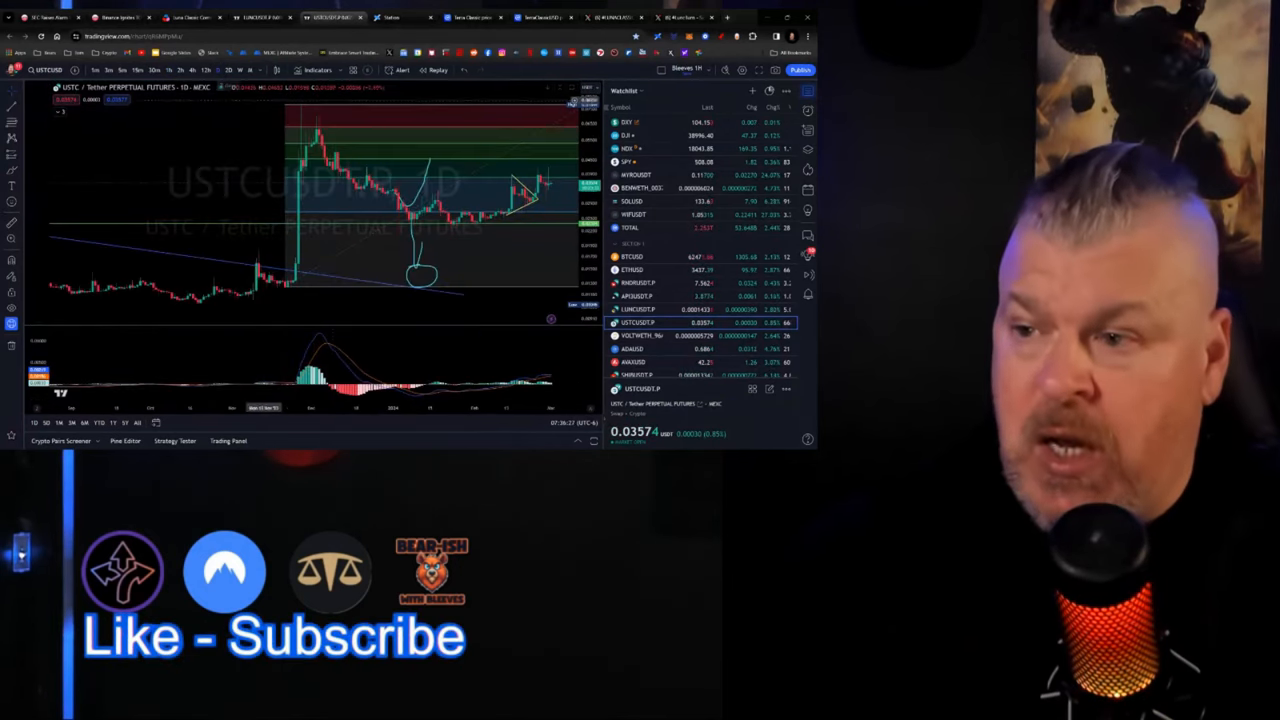
pyautogui.moveTo(416, 270)
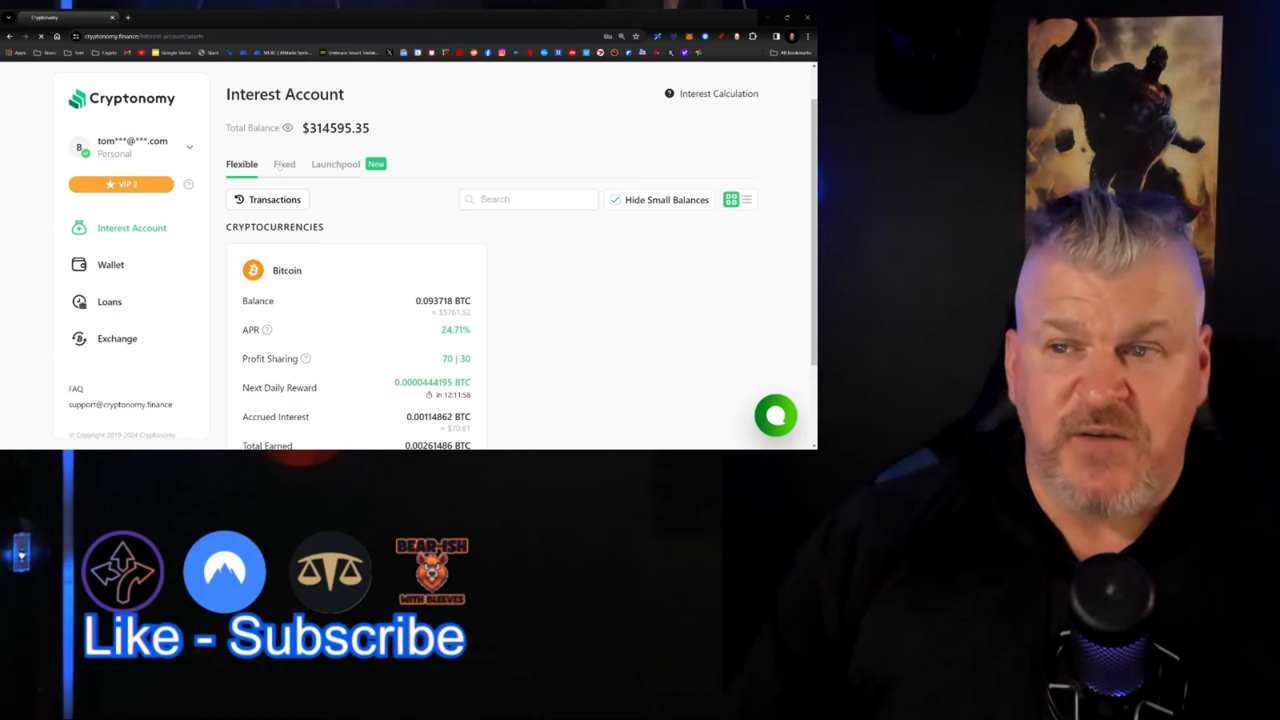
# Submit a 0.2 BTC fixed deposit for 12 months and acknowledge the Request Sent confirmation
pyautogui.click(284, 164)
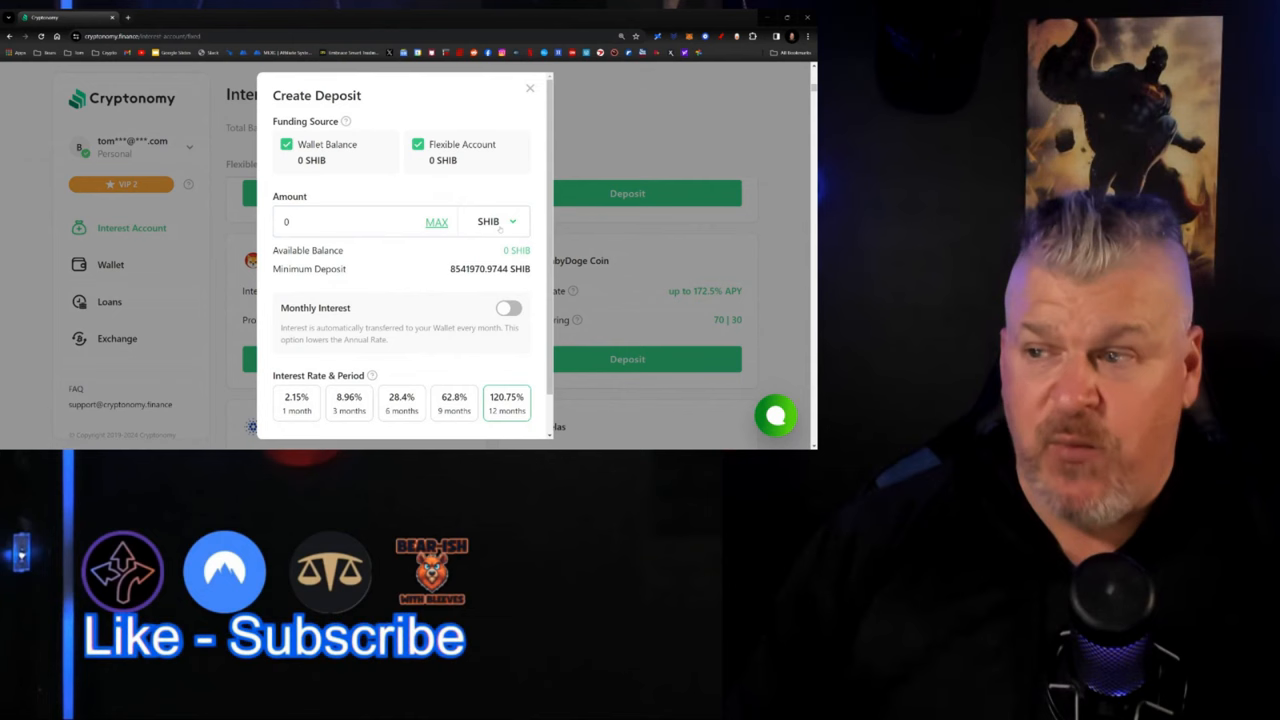
pyautogui.click(496, 220)
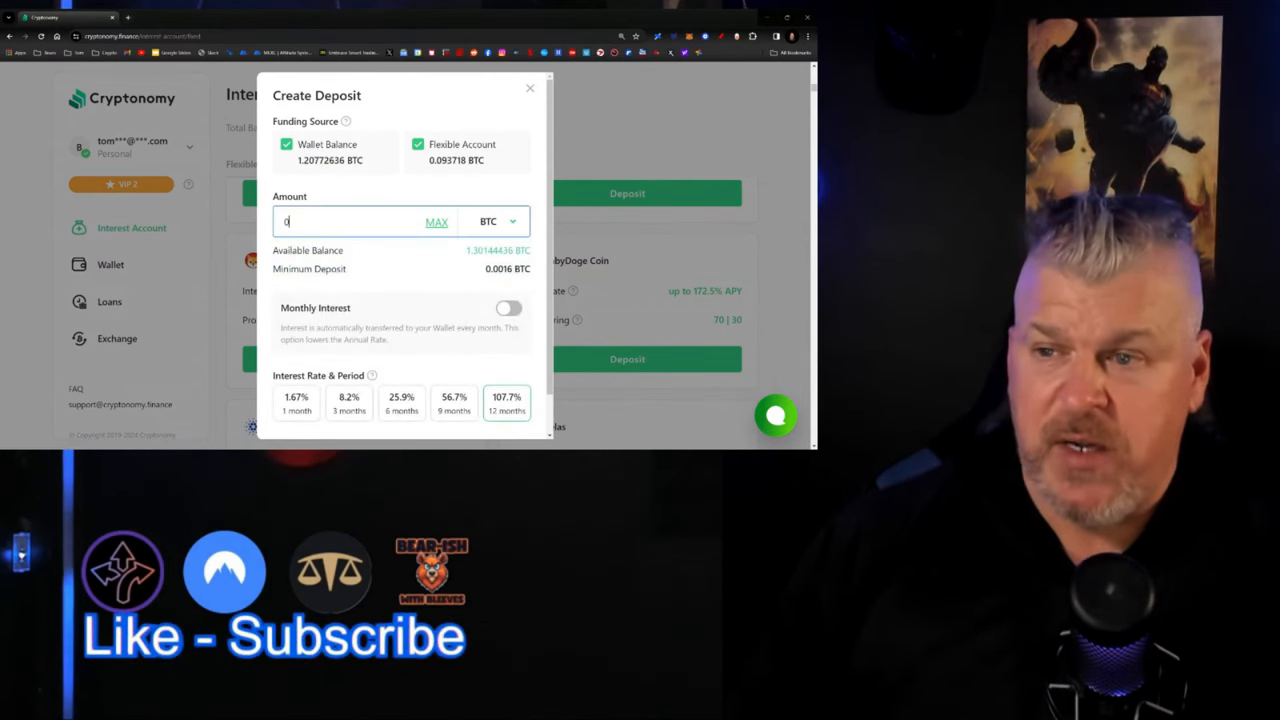
pyautogui.write('.2')
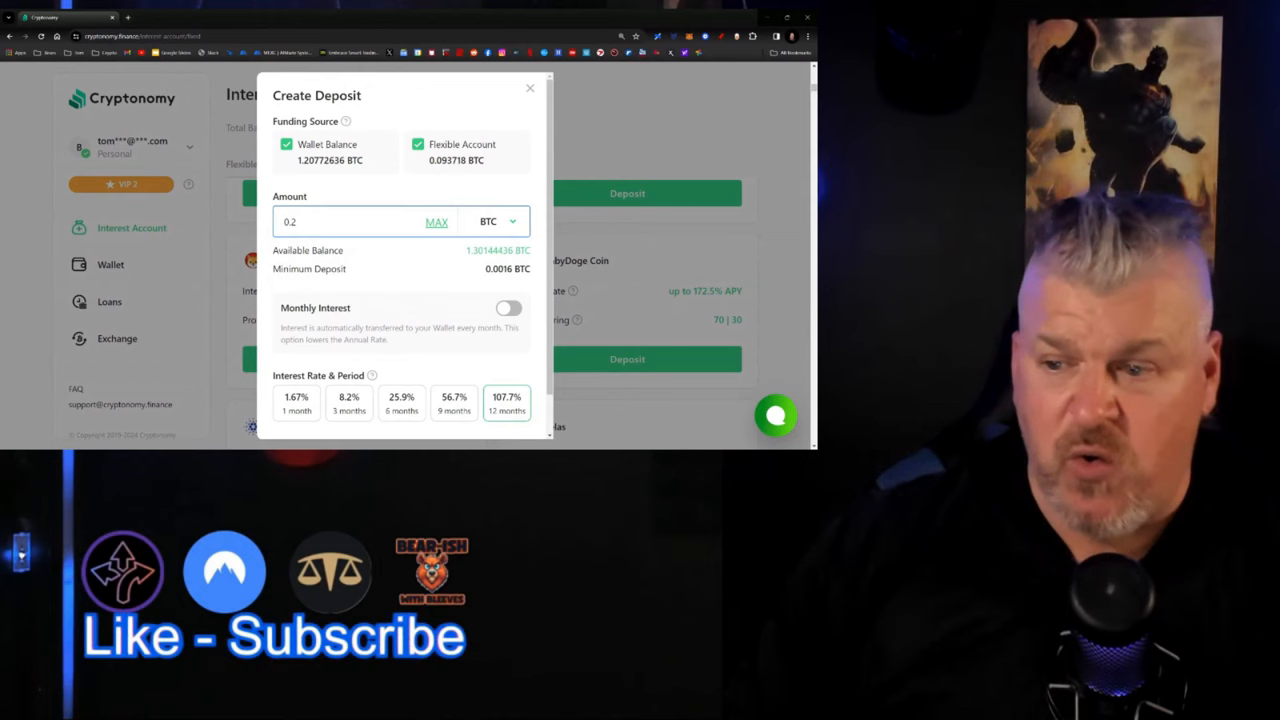
pyautogui.scroll(-3)
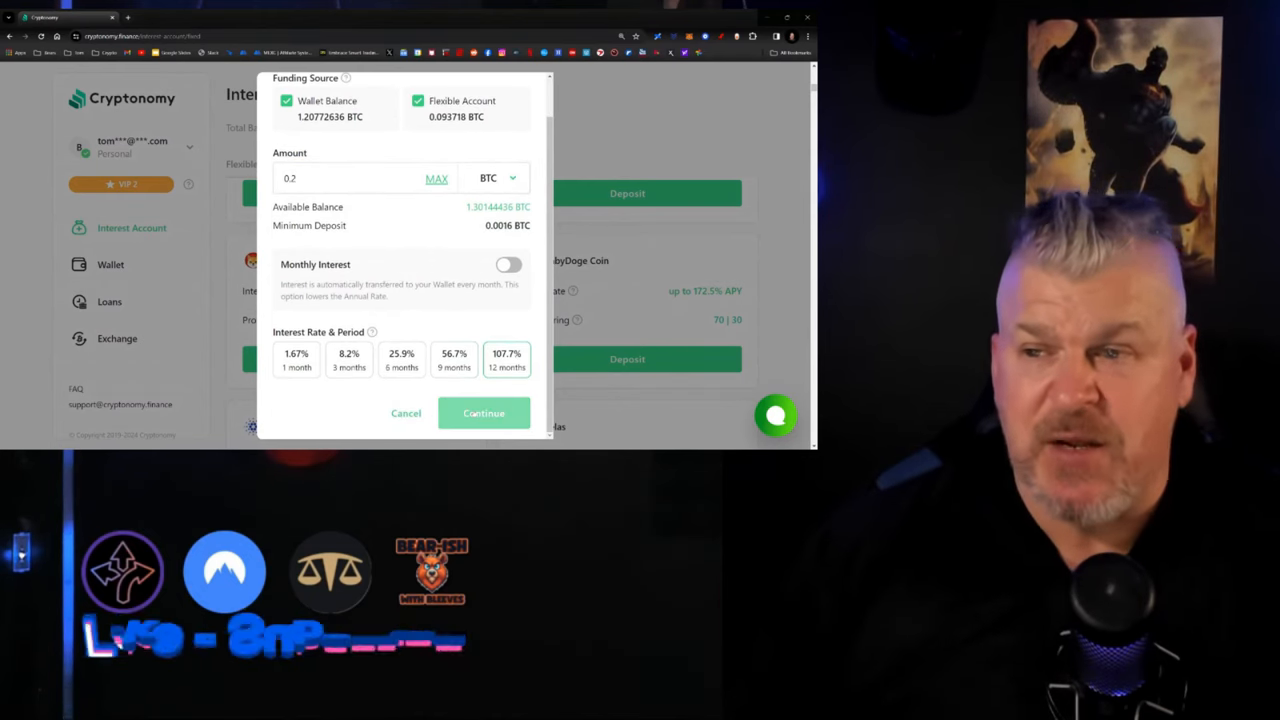
pyautogui.click(484, 412)
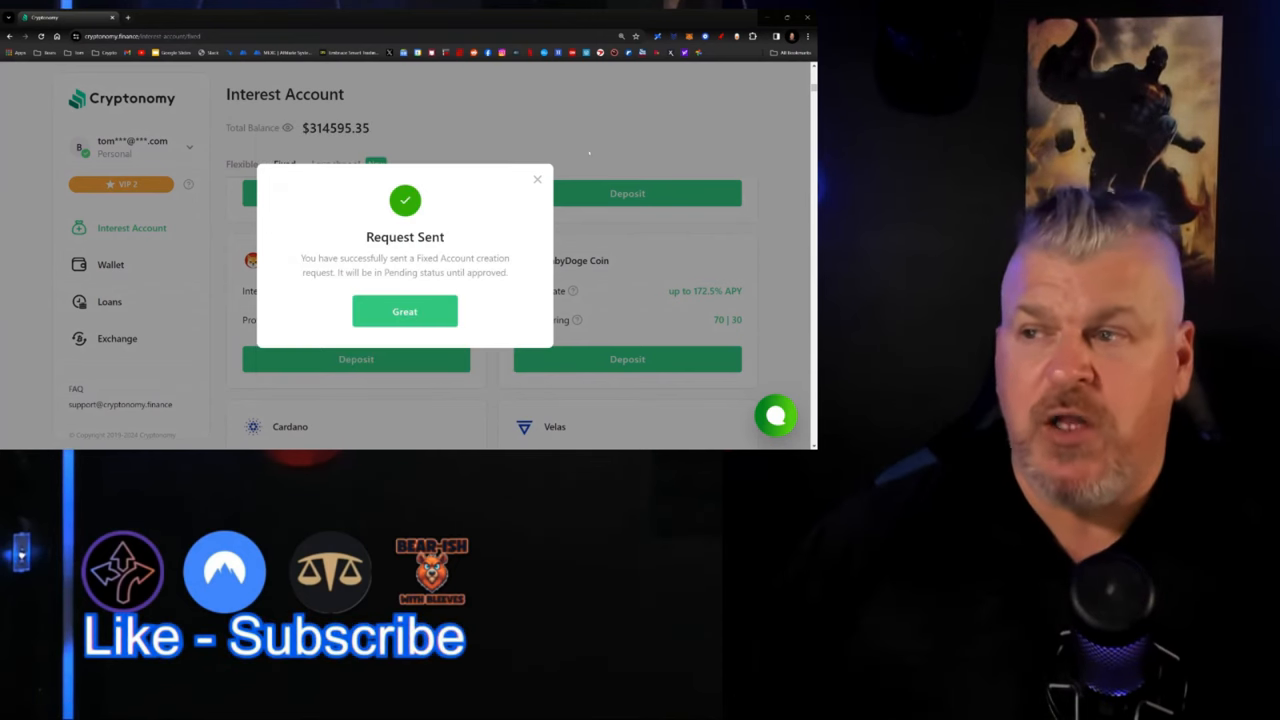
pyautogui.click(404, 312)
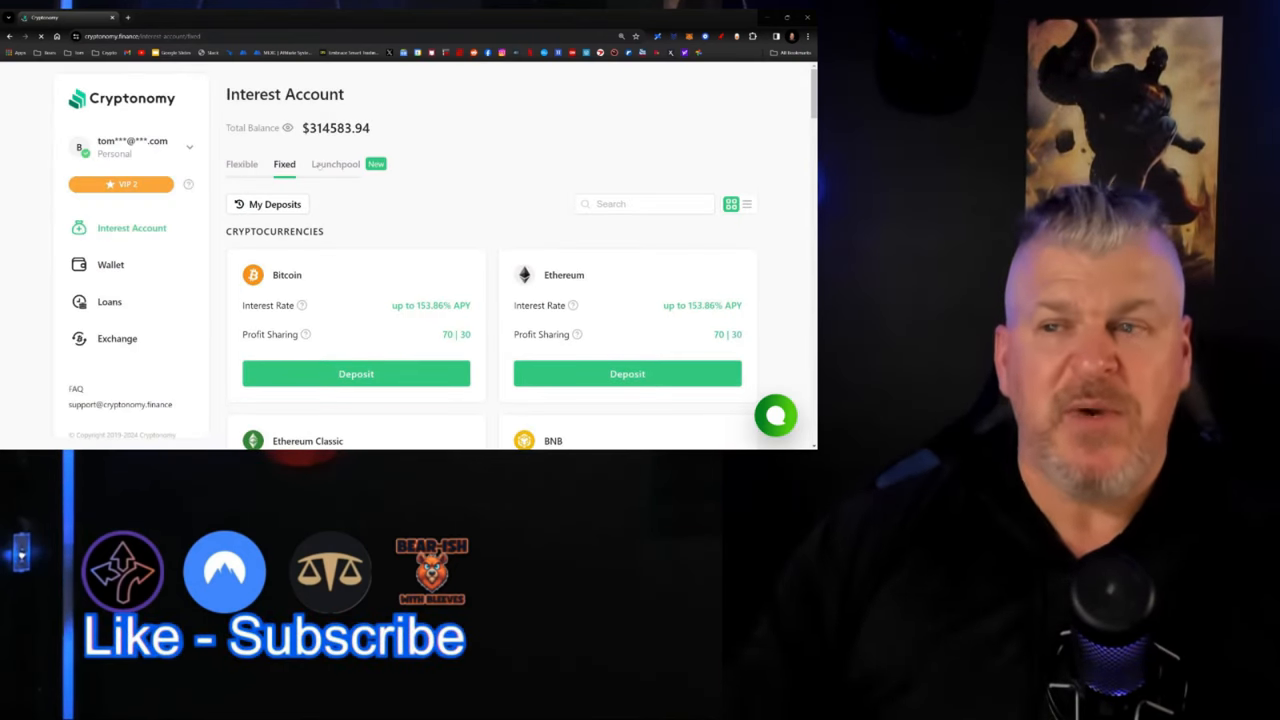
pyautogui.click(336, 164)
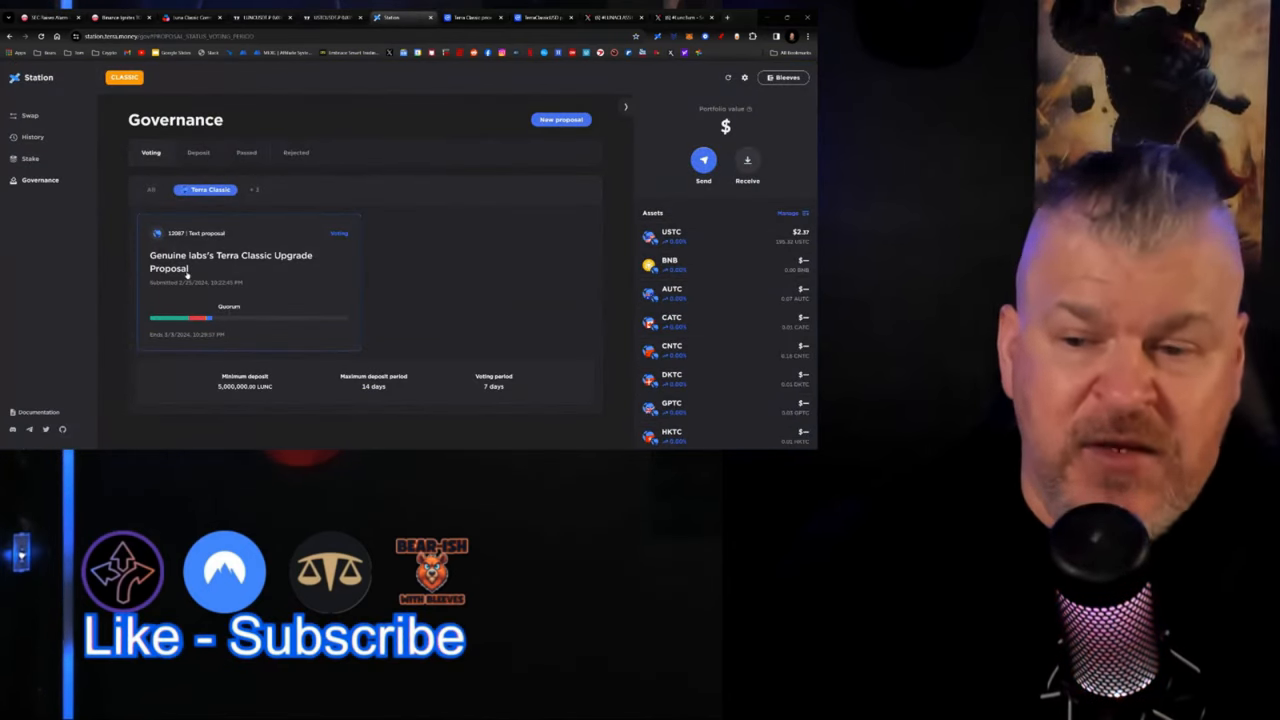
# Review the Genuine Labs Terra Classic Upgrade Proposal's description and Votes section
pyautogui.click(230, 260)
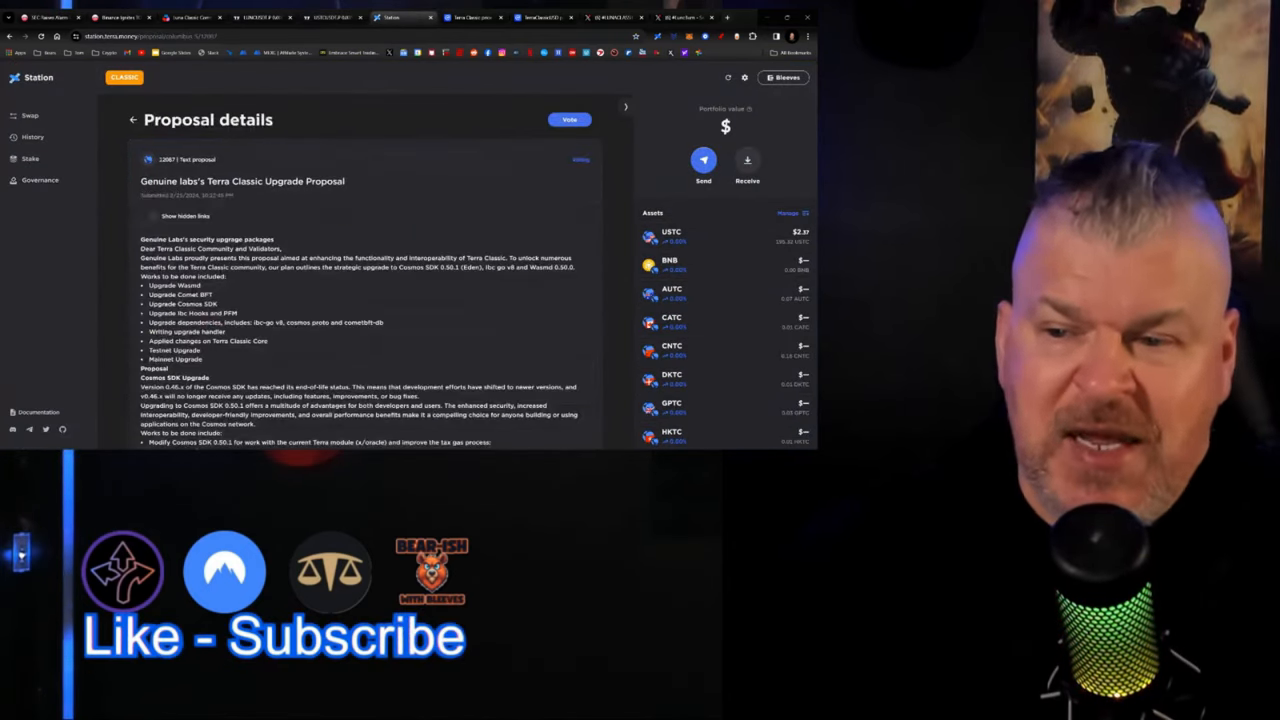
pyautogui.scroll(-3)
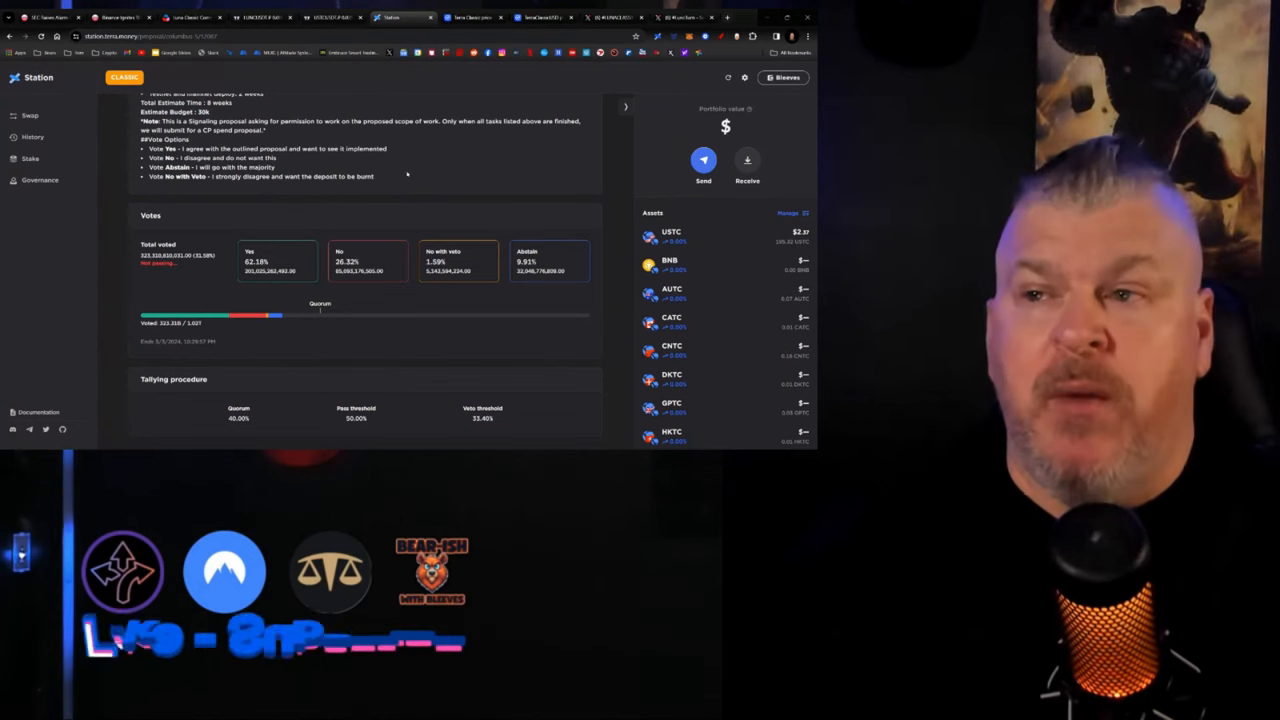
pyautogui.scroll(3)
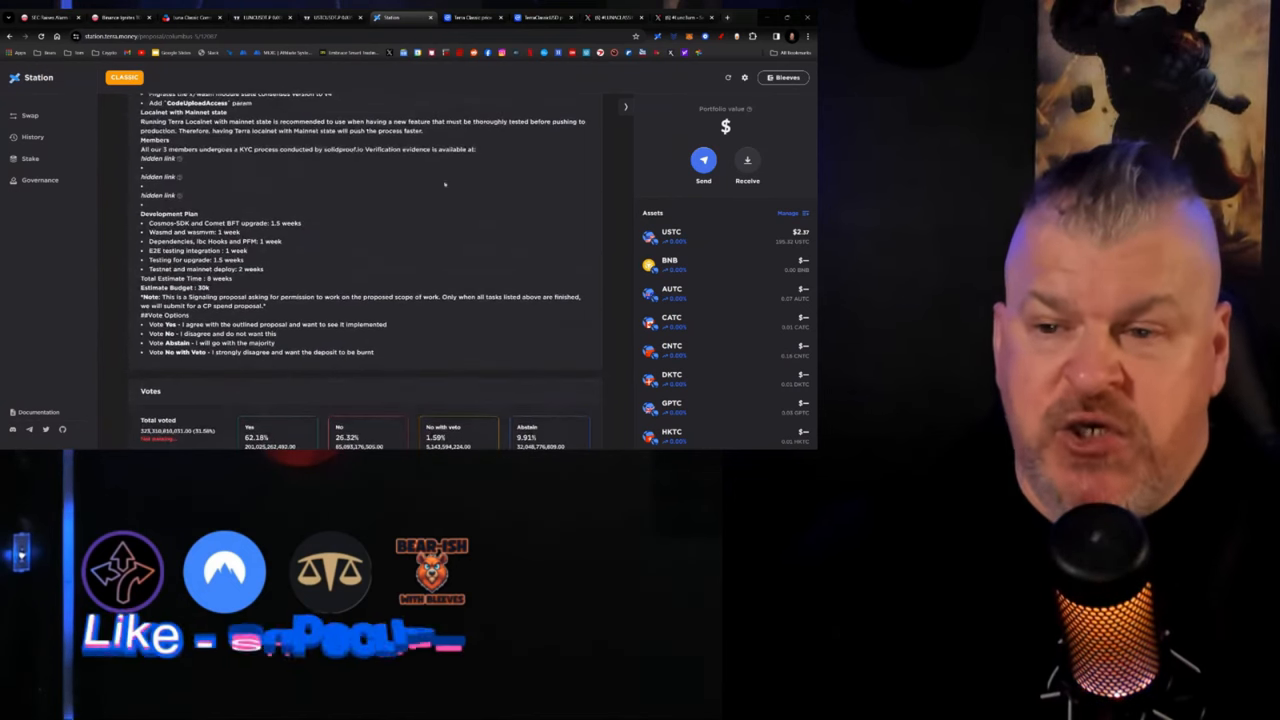
pyautogui.scroll(-3)
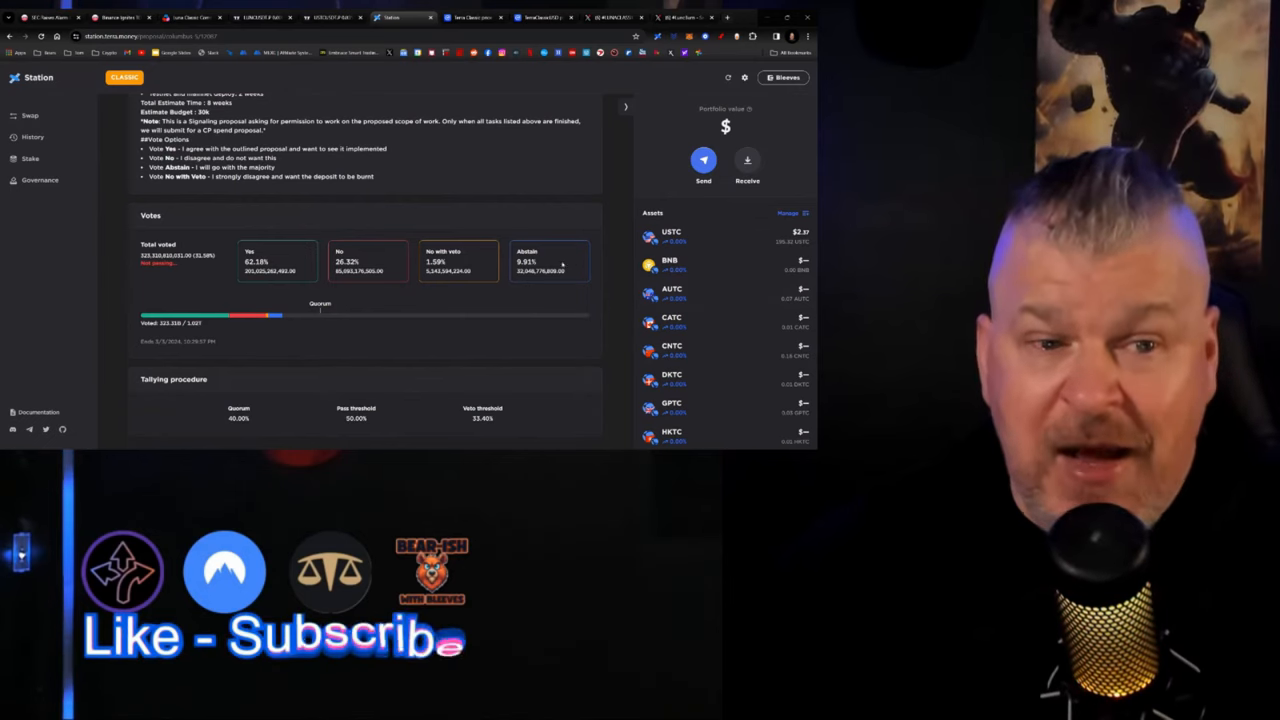
pyautogui.scroll(3)
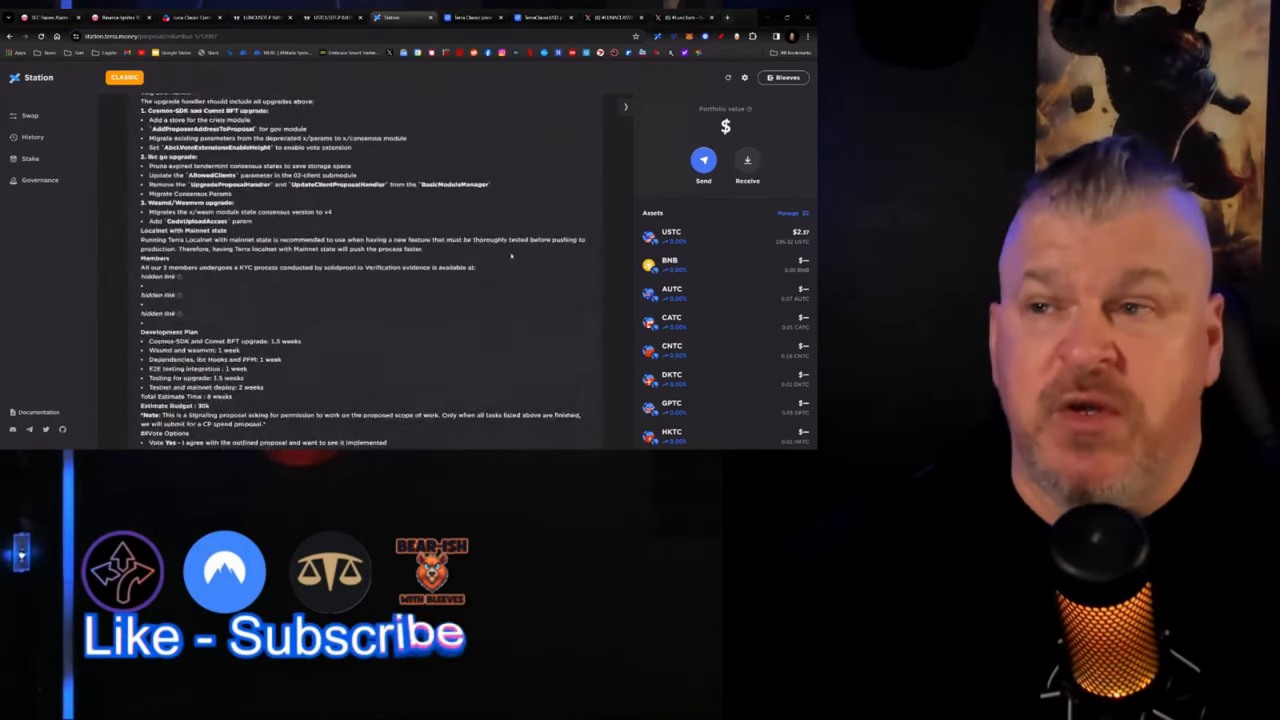
pyautogui.scroll(3)
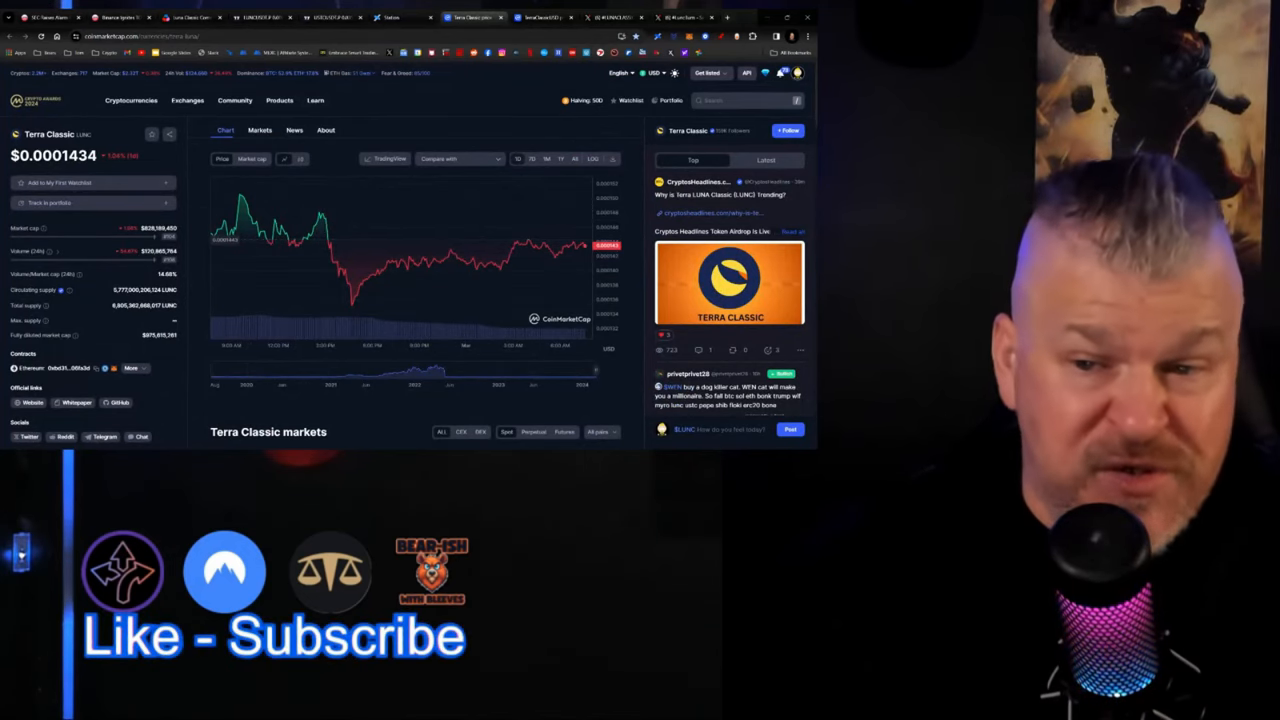
# View the TerraClassicUSD price page, then the #LUNACLASSIC search results on X
pyautogui.click(540, 16)
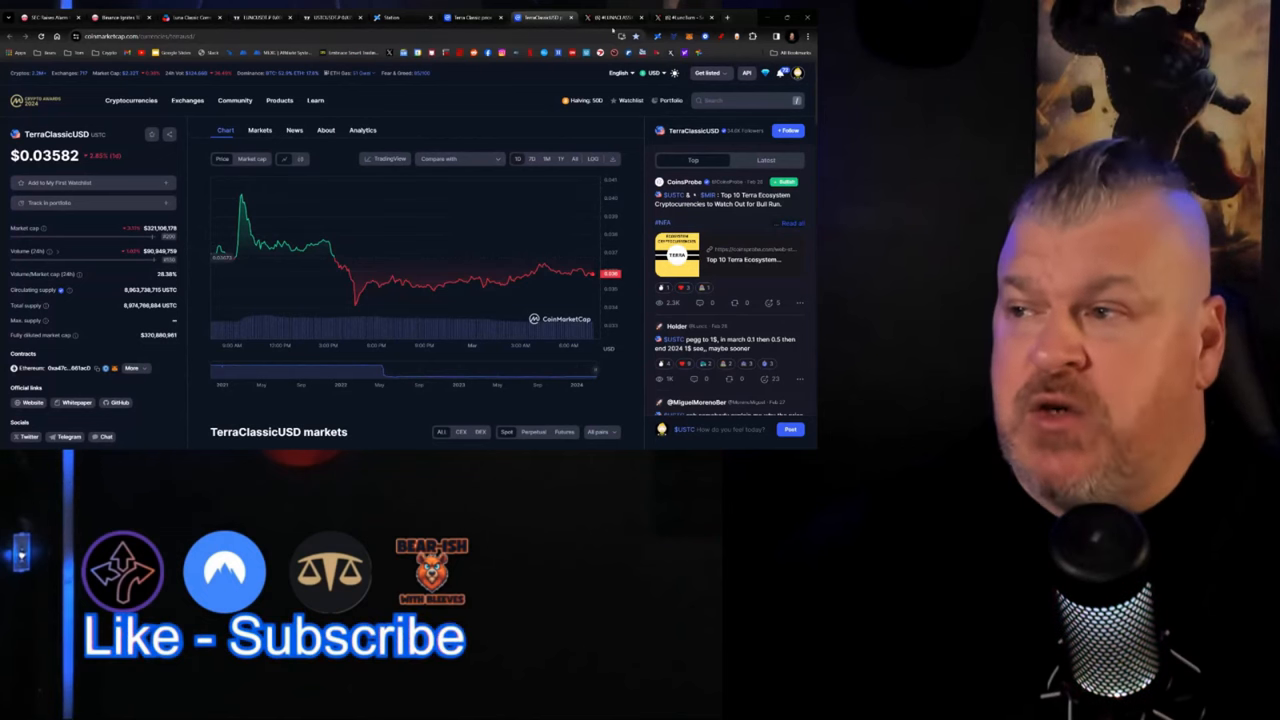
pyautogui.click(612, 16)
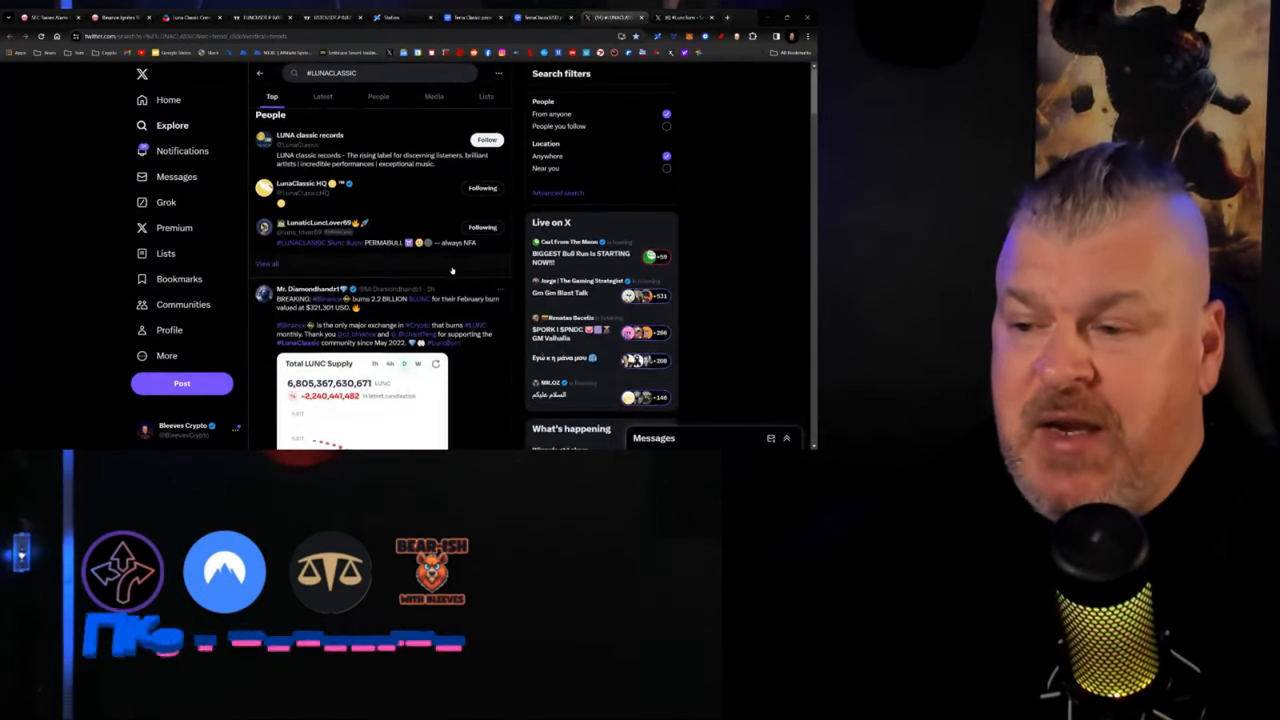
pyautogui.scroll(-3)
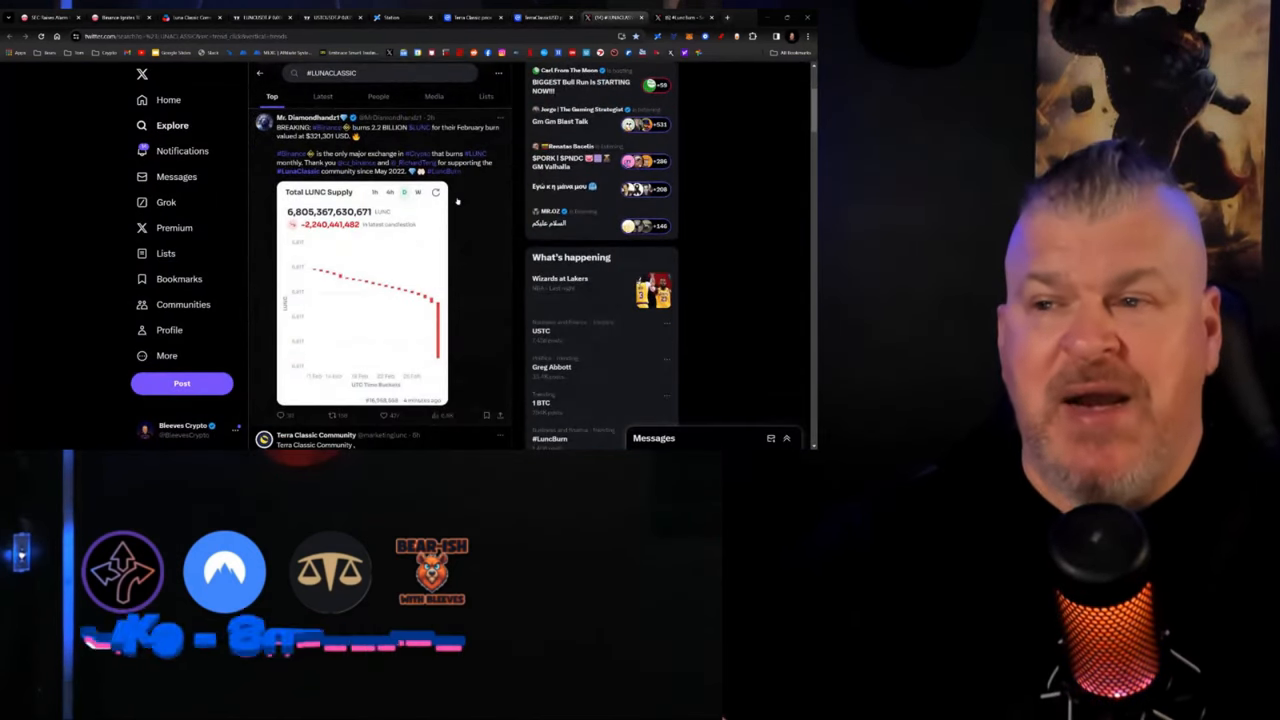